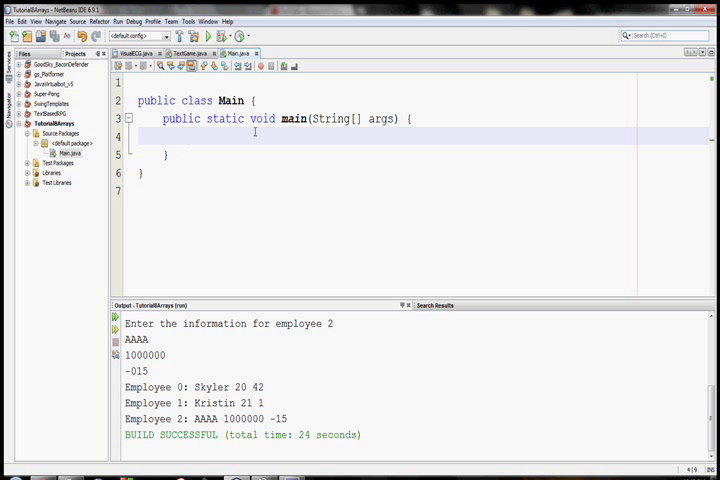
Step: Declare int[] numbers = new int[3] and add println lines for numbers[0], numbers[1], numbers[2]
{"action": "type", "text": "int[] numbers = new int"}
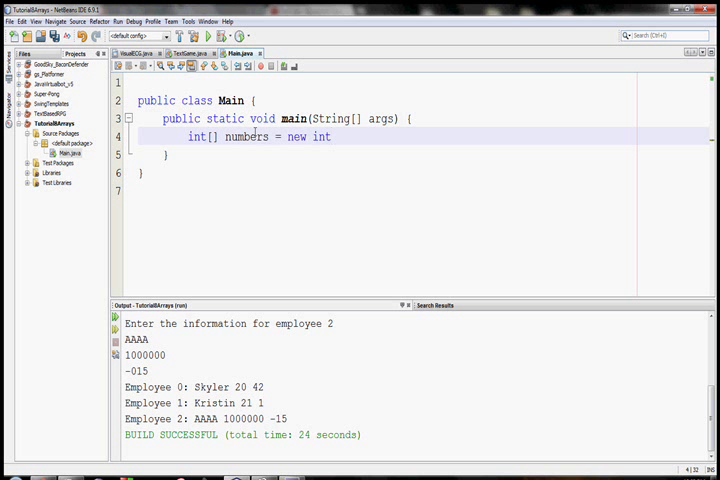
{"action": "type", "text": "[3];"}
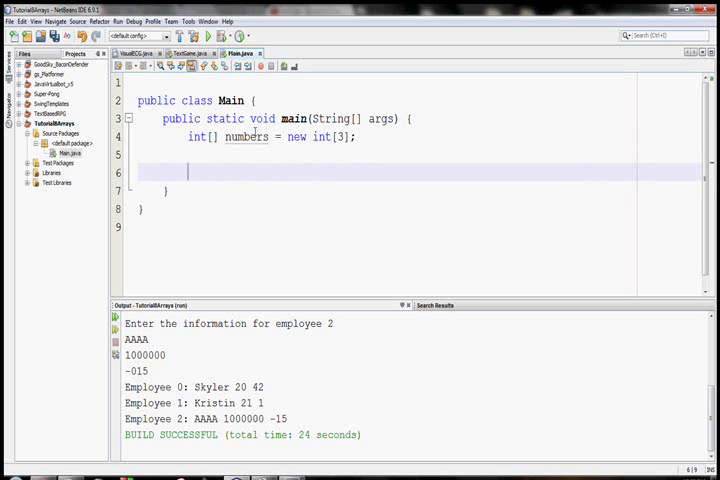
{"action": "type", "text": "System.out.prin"}
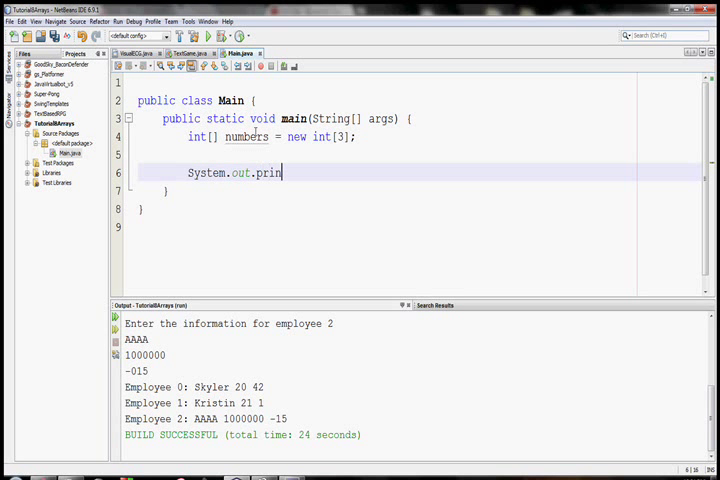
{"action": "type", "text": "tln(n"}
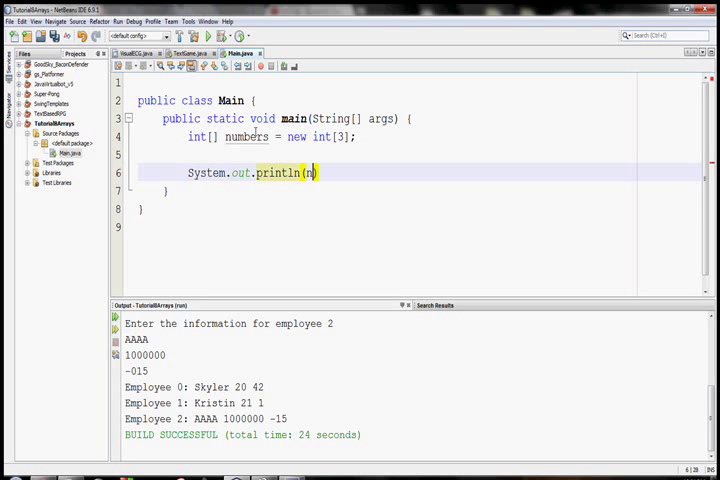
{"action": "type", "text": "umbers[0]"}
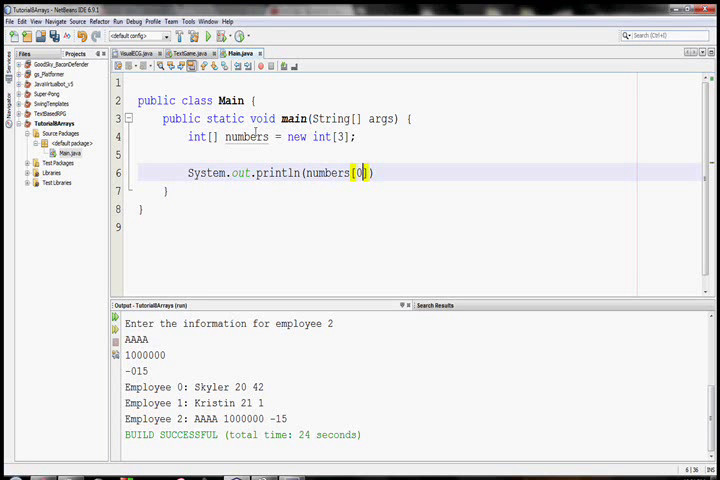
{"action": "type", "text": ";"}
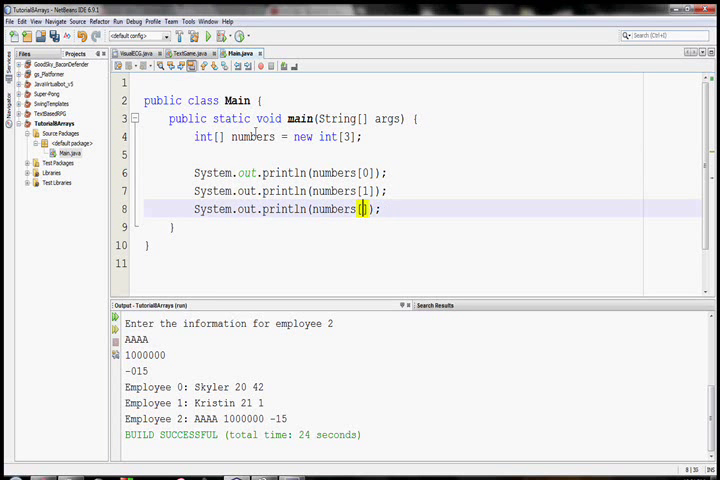
{"action": "type", "text": "2"}
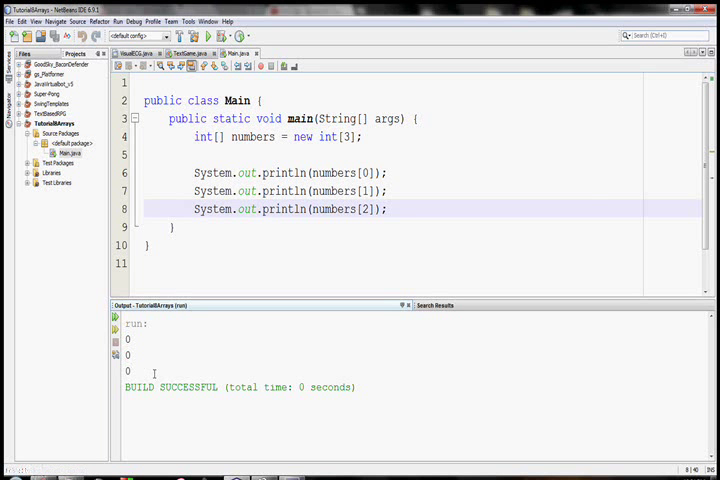
Step: Above the prints, assign numbers[0] = 1, numbers[1] = 2, numbers[2] = 3 and rerun
{"action": "left_click", "coordinate": [370, 138]}
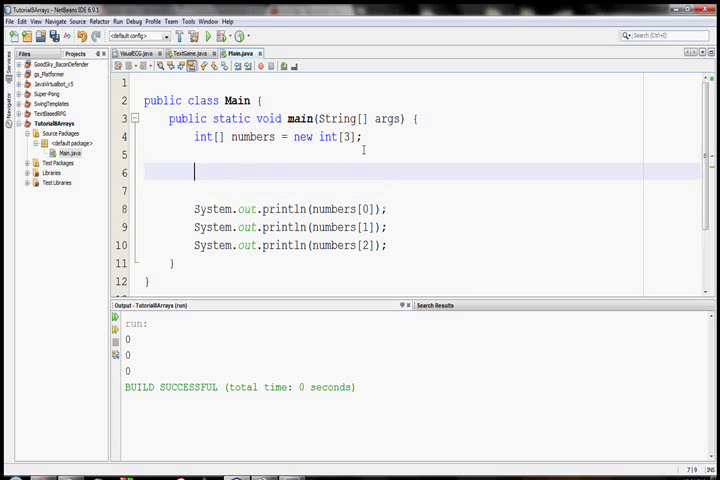
{"action": "type", "text": "numbers"}
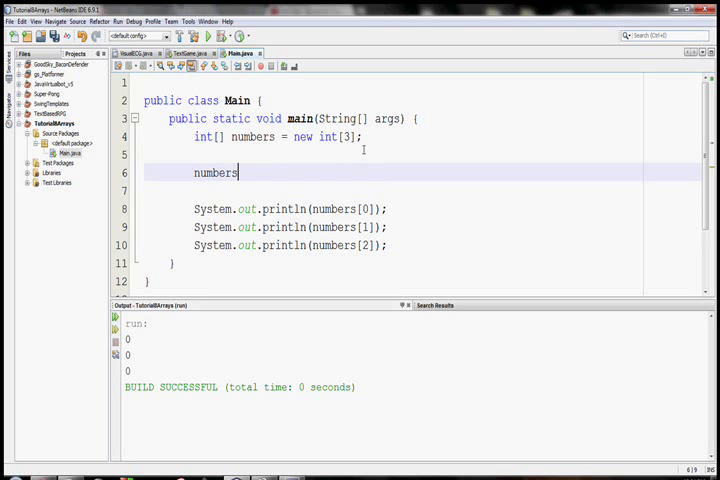
{"action": "type", "text": "[0] = 1;"}
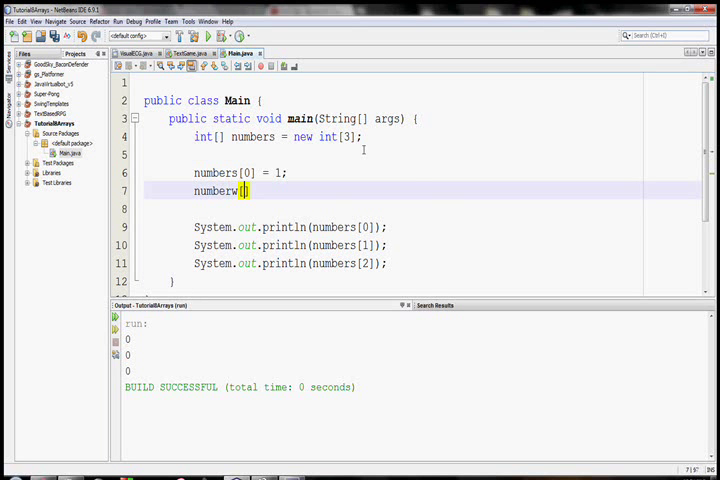
{"action": "type", "text": "[1] = 2;"}
{"action": "type", "text": "numbers["}
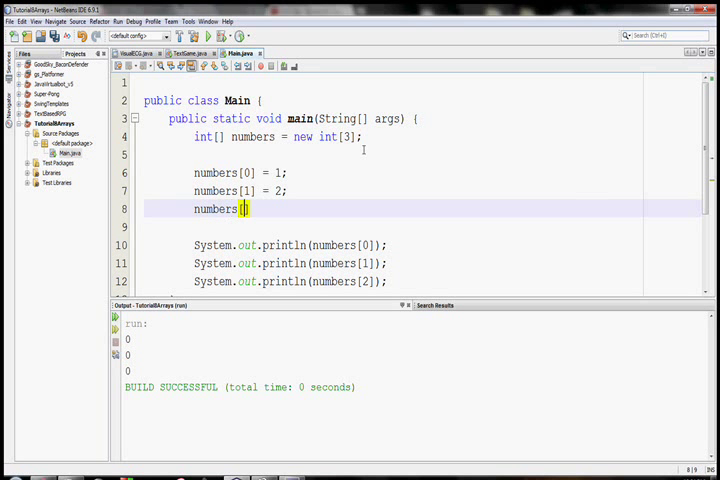
{"action": "type", "text": "2] = 3;"}
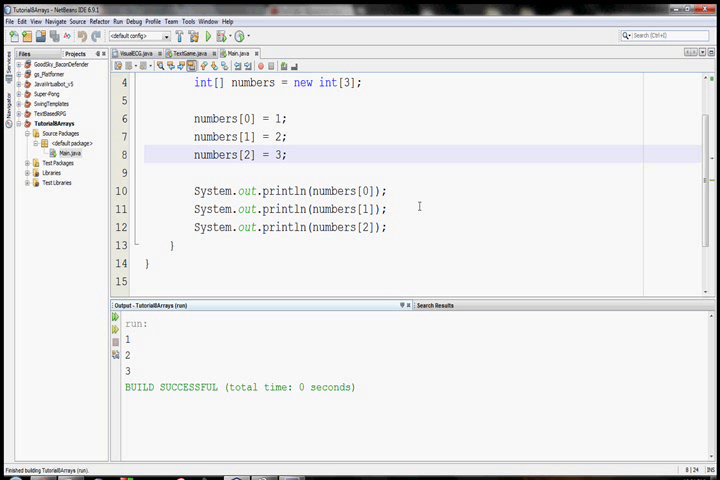
{"action": "scroll", "scroll_direction": "up", "scroll_amount": 3}
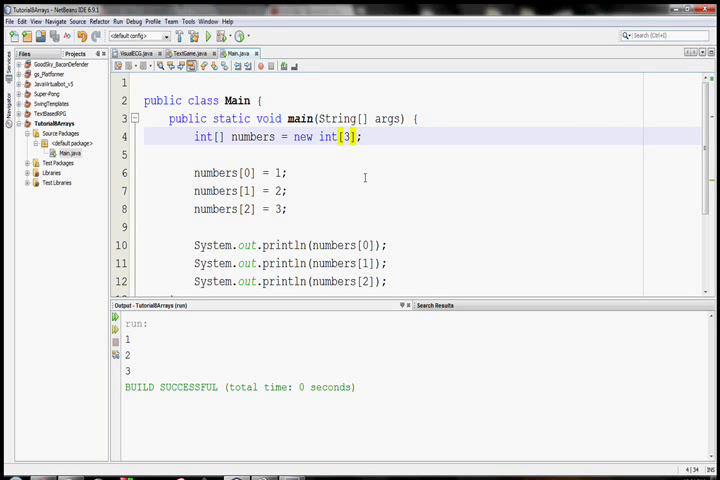
Step: Resize the array to 100, remove the assignments, and fill it with for (i < 100) numbers[i] = i
{"action": "type", "text": "100"}
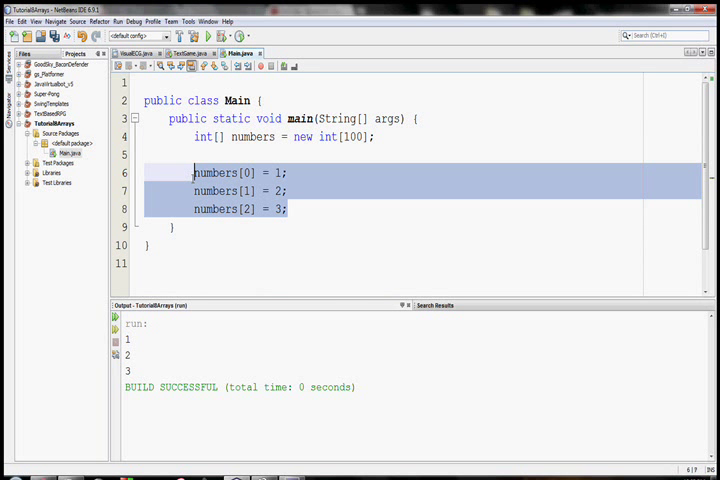
{"action": "key", "text": "Delete"}
{"action": "type", "text": "for (int i = 0; i < "}
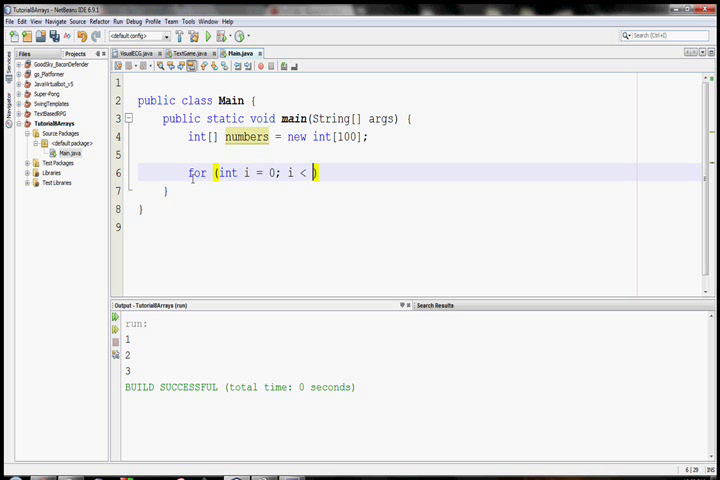
{"action": "type", "text": "100; i++"}
{"action": "type", "text": "{"}
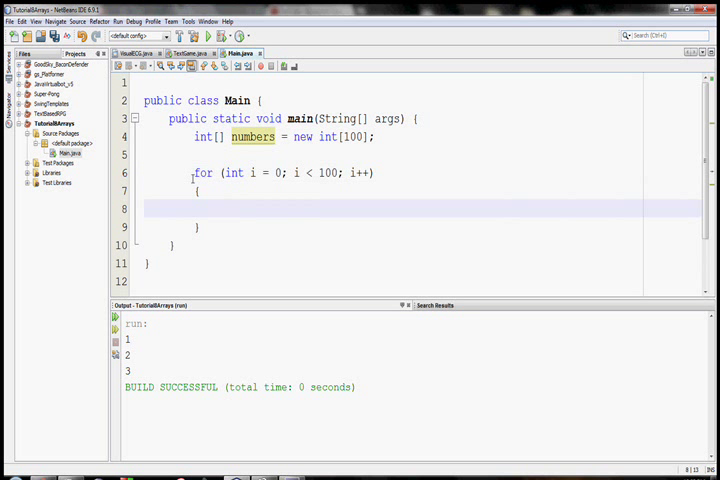
{"action": "type", "text": "numbers[i"}
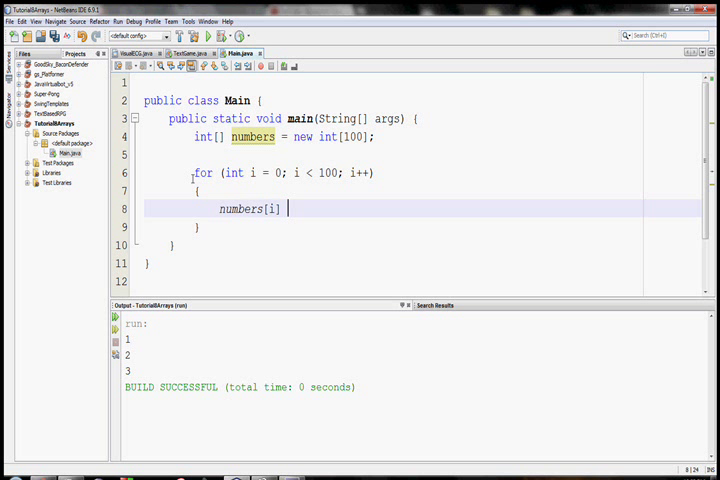
{"action": "type", "text": "="}
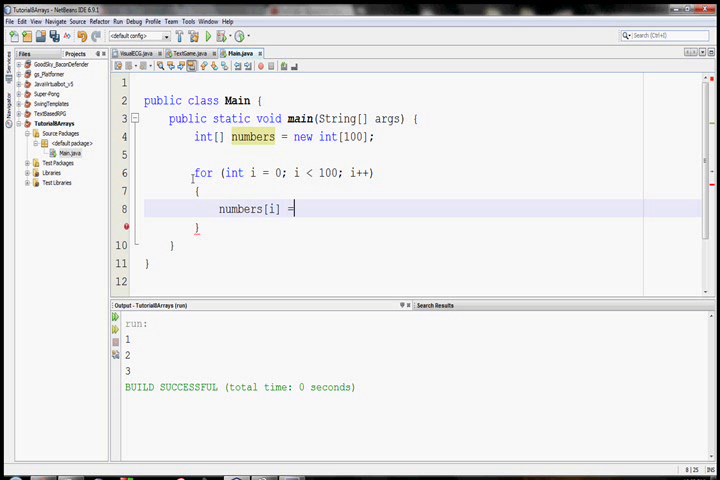
{"action": "type", "text": "i;"}
{"action": "type", "text": "for (int i "}
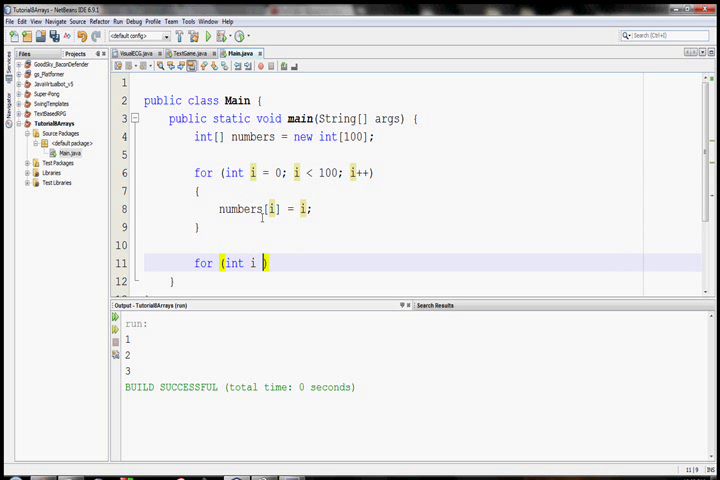
Step: Add a second loop printing numbers[i] for all 100 elements, then store i+1 instead of i
{"action": "type", "text": "= 0;"}
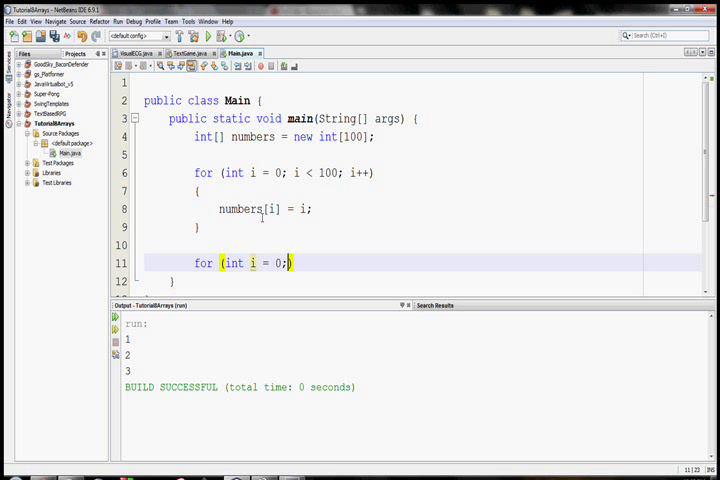
{"action": "type", "text": "i < 100; +"}
{"action": "type", "text": "{"}
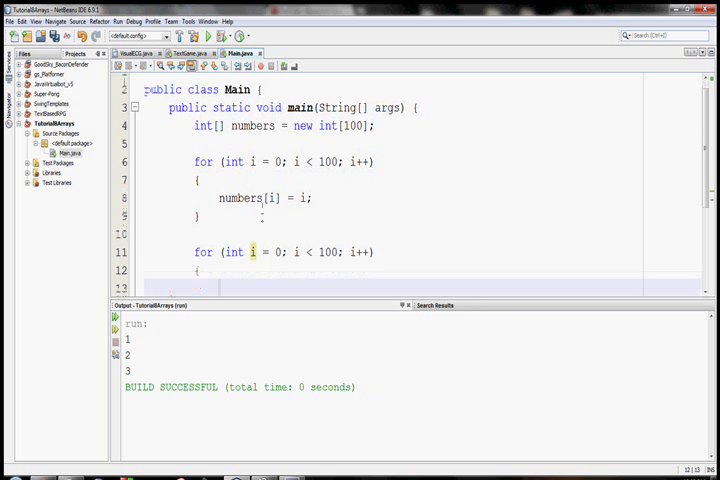
{"action": "type", "text": "System.out.pri"}
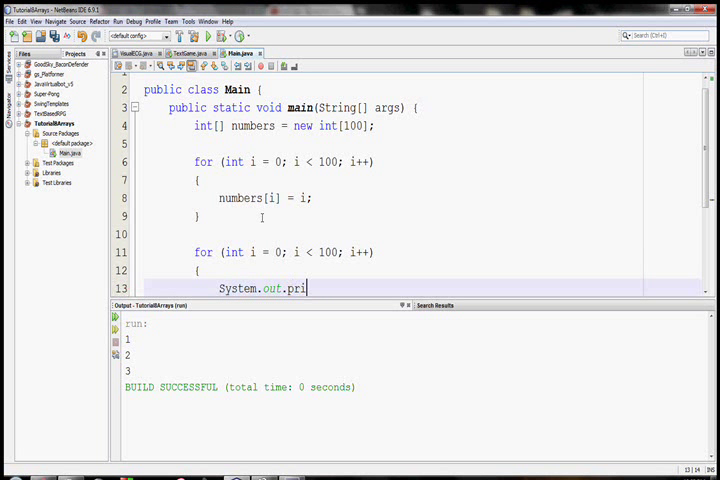
{"action": "type", "text": "ntln(n"}
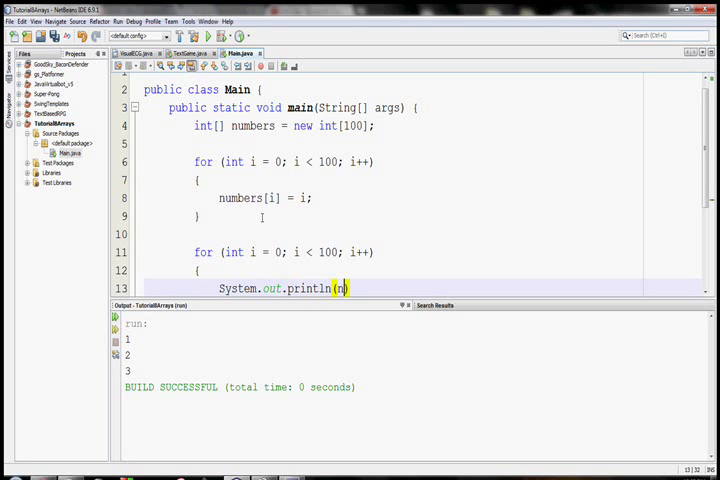
{"action": "type", "text": "umbers[i]"}
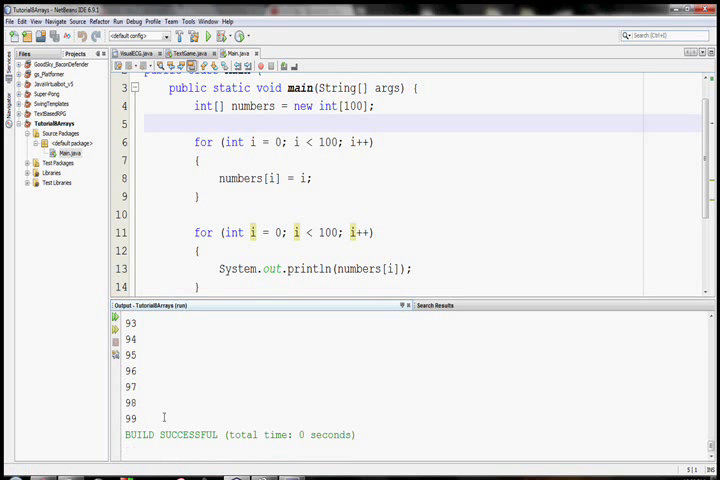
{"action": "left_click", "coordinate": [300, 178]}
{"action": "type", "text": "+1"}
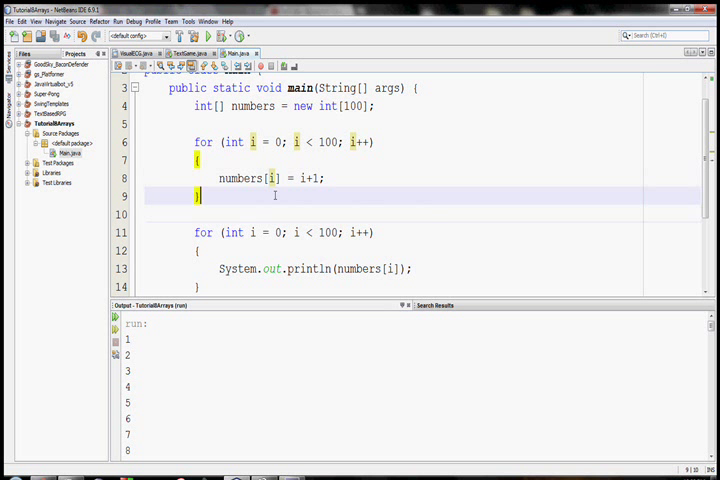
{"action": "scroll", "scroll_direction": "down", "scroll_amount": 3}
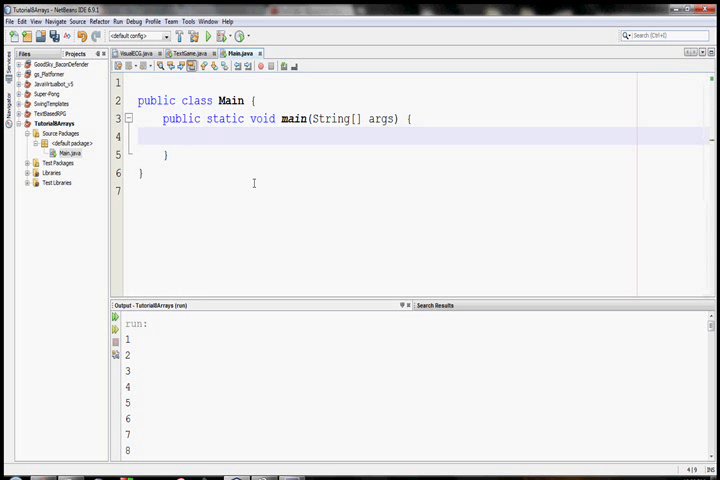
Step: Clear main and declare the int constant EMPLOYEES = 3
{"action": "key", "text": "ctrl+s"}
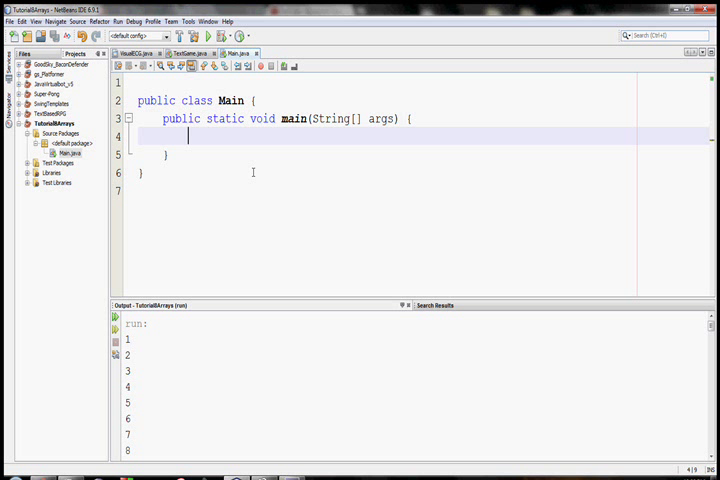
{"action": "type", "text": "intr"}
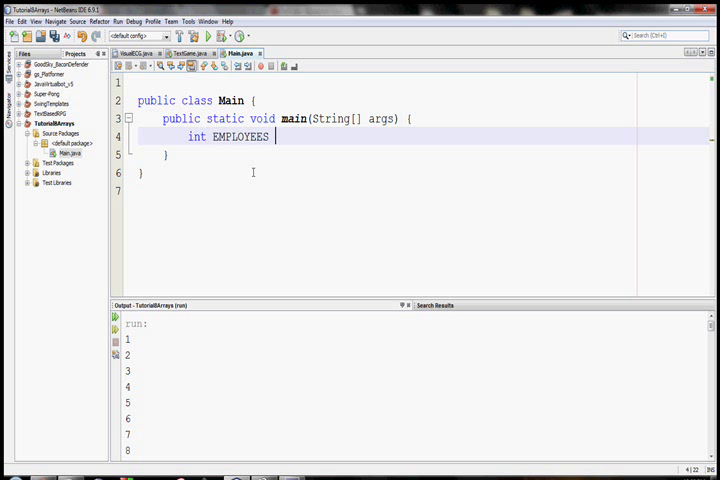
{"action": "type", "text": "= 3;"}
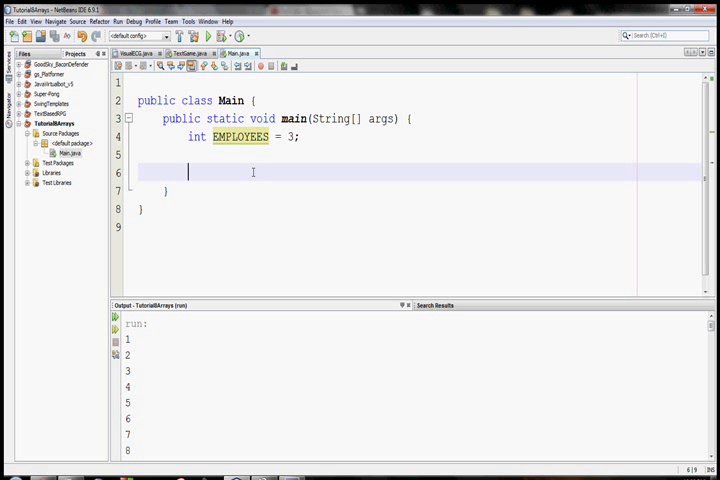
Step: Declare String[] name = new String[EMPLOYEES], replacing the hard-coded size 3 with the constant
{"action": "type", "text": "String[]"}
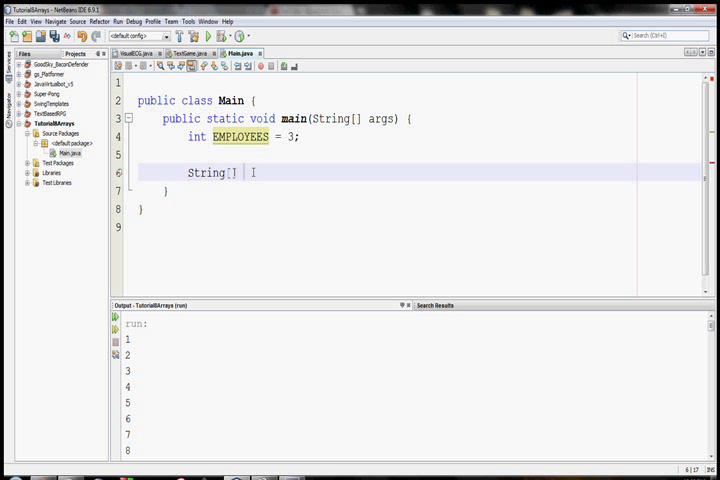
{"action": "type", "text": "name = new S"}
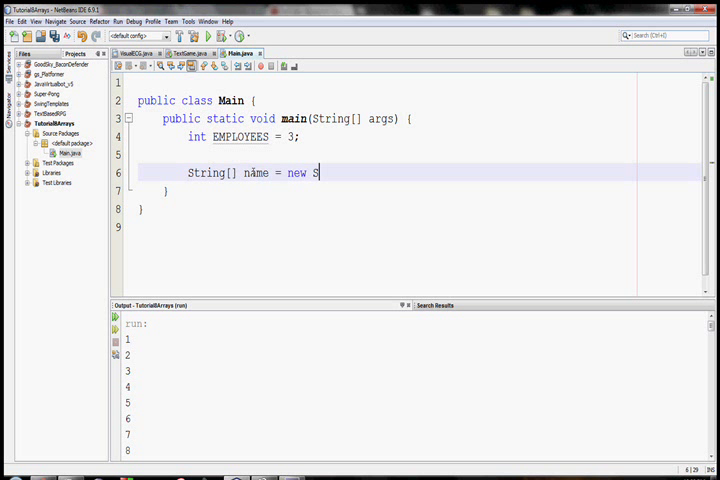
{"action": "type", "text": "tring[]"}
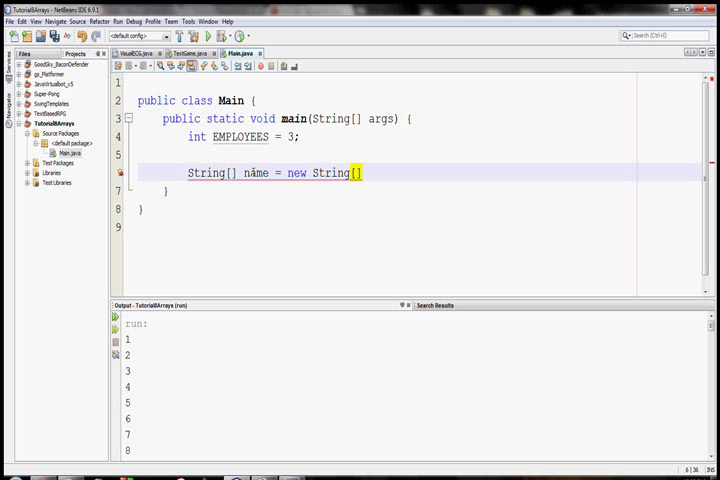
{"action": "type", "text": "3"}
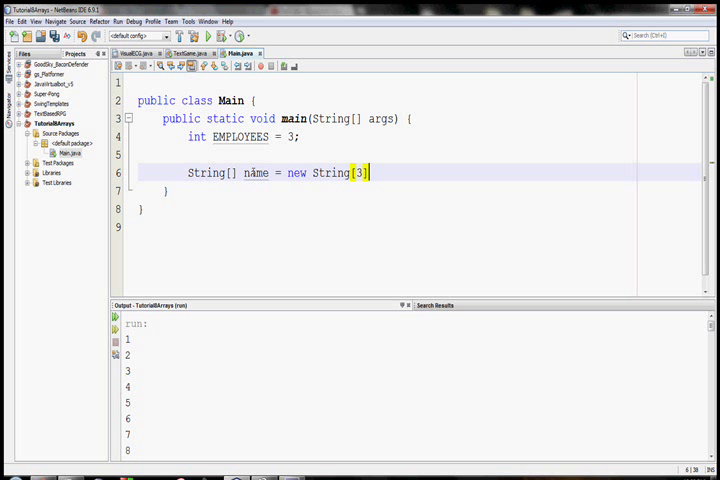
{"action": "type", "text": ";"}
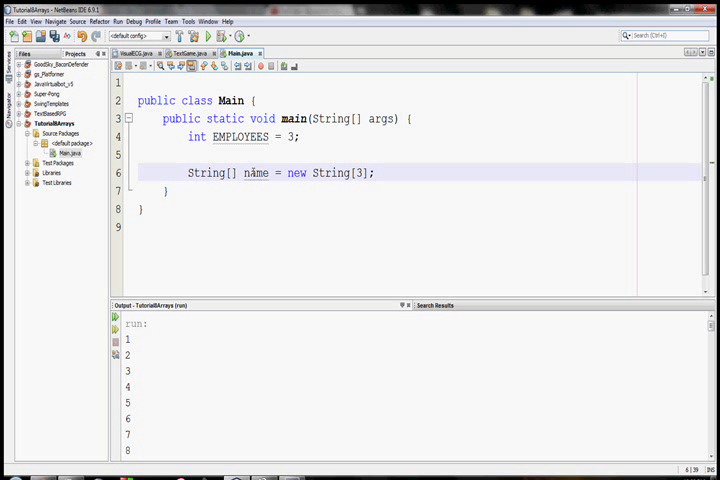
{"action": "key", "text": "BackSpace"}
{"action": "type", "text": "EMPLOY"}
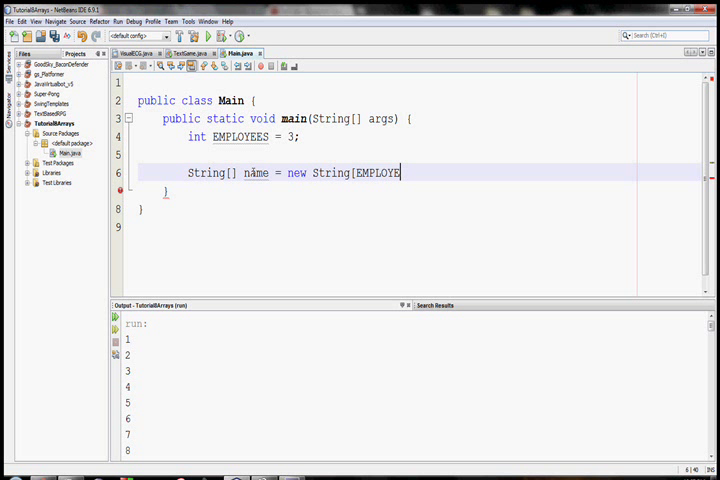
{"action": "type", "text": "ES];"}
{"action": "left_click", "coordinate": [420, 136]}
{"action": "type", "text": "4"}
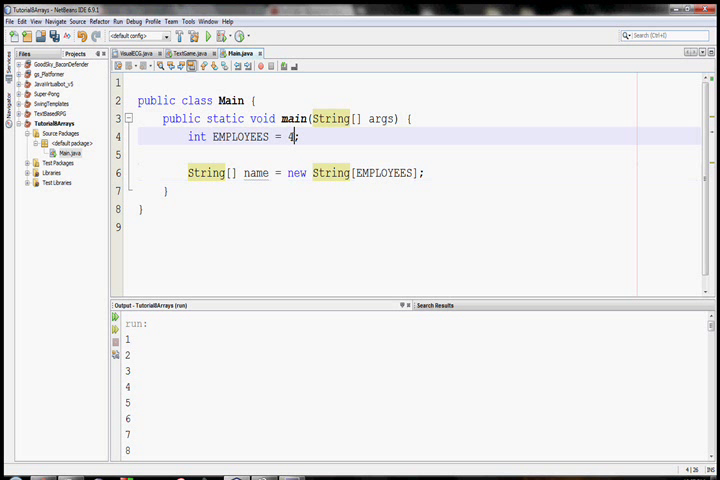
Step: Declare int[] age = new int[EMPLOYEES] and int[] ID = new int[EMPLOYEES]
{"action": "type", "text": "3"}
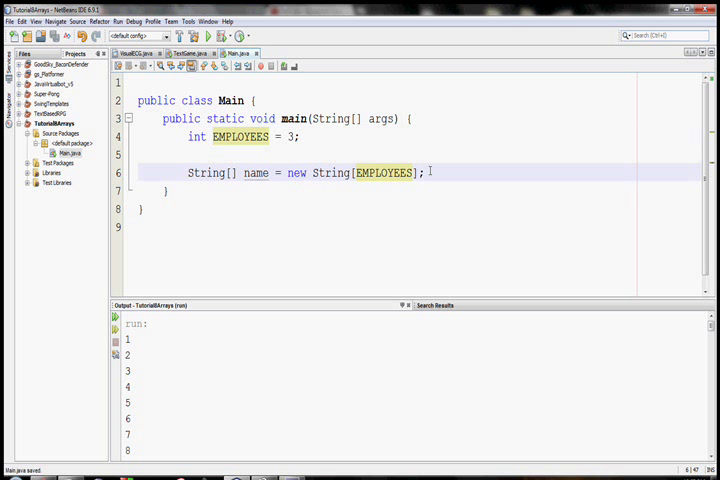
{"action": "type", "text": "int[] age = new int[]"}
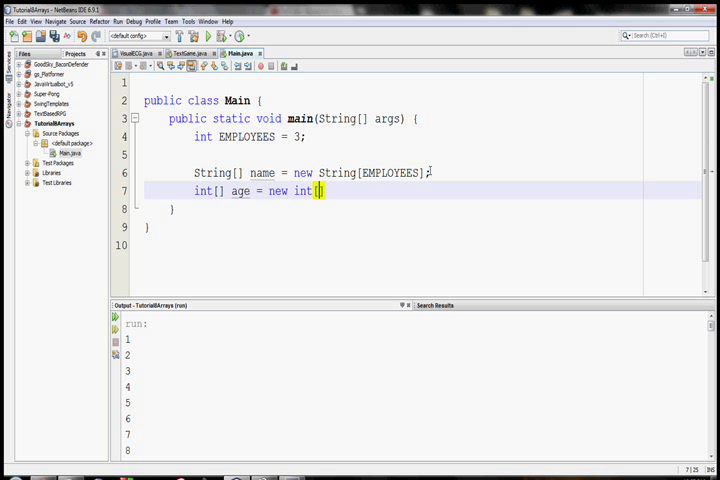
{"action": "type", "text": "EMPLOYEES];"}
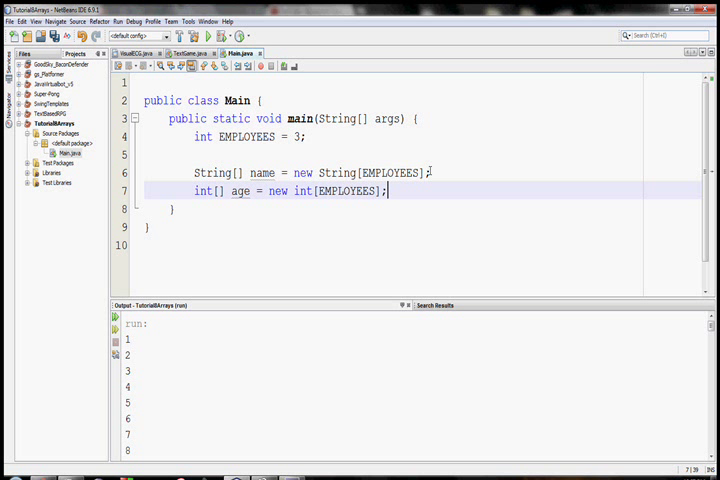
{"action": "type", "text": "int[] ID = new in"}
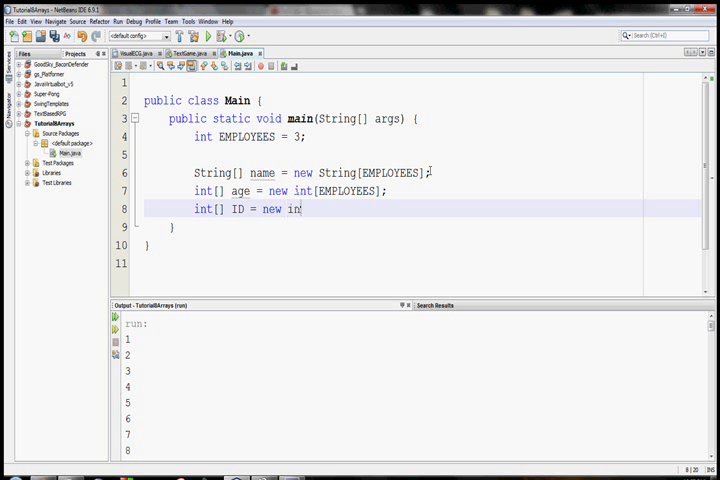
{"action": "type", "text": "[EMPLOYEES]"}
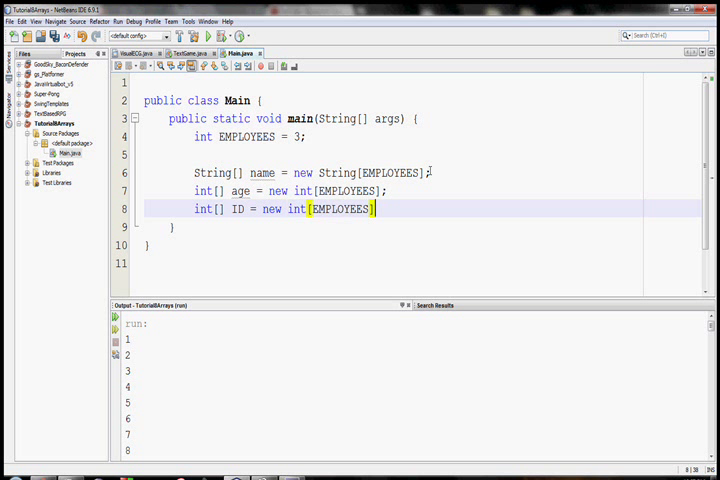
{"action": "key", "text": "enter"}
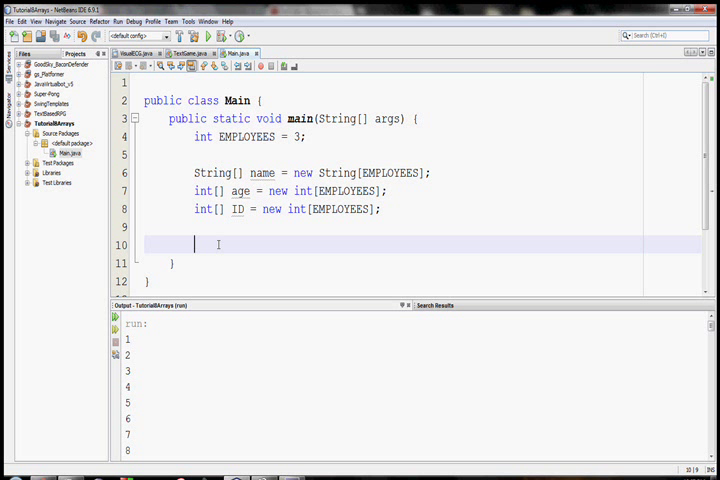
Step: Declare Scanner in = new Scanner(System.in) and import java.util.Scanner
{"action": "type", "text": "Scanner"}
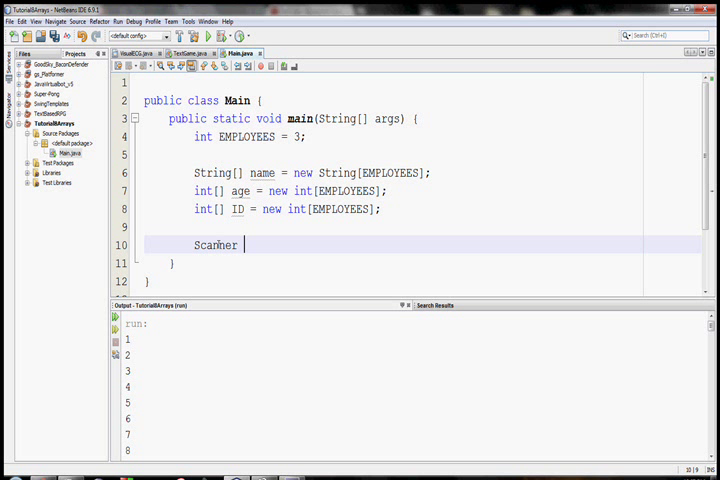
{"action": "type", "text": "in = new S"}
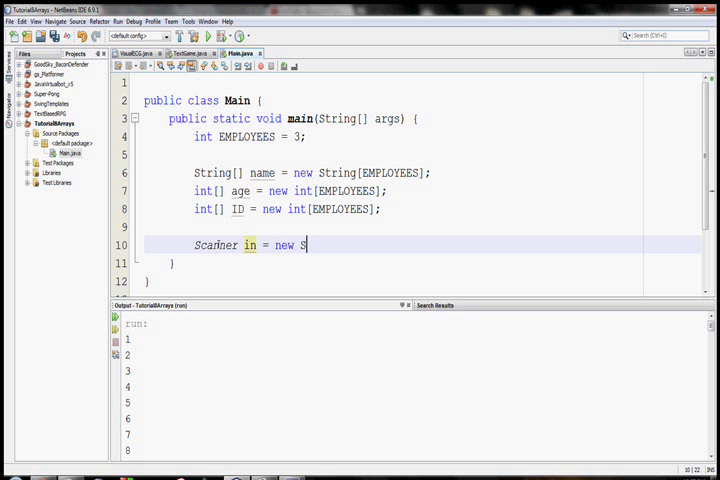
{"action": "type", "text": "canner"}
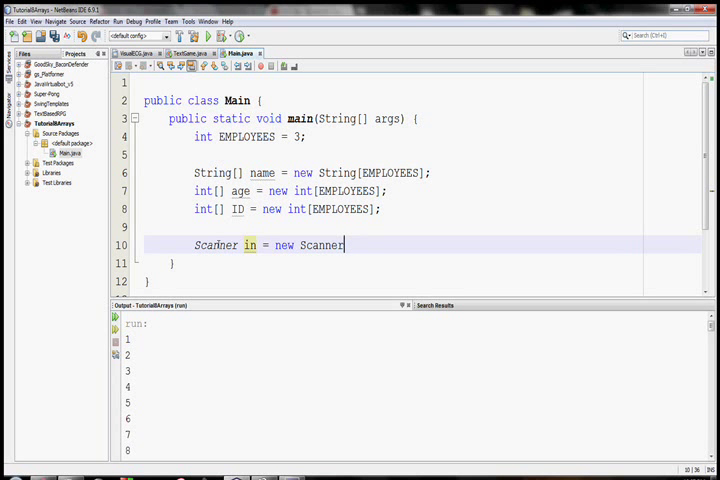
{"action": "type", "text": "(System."}
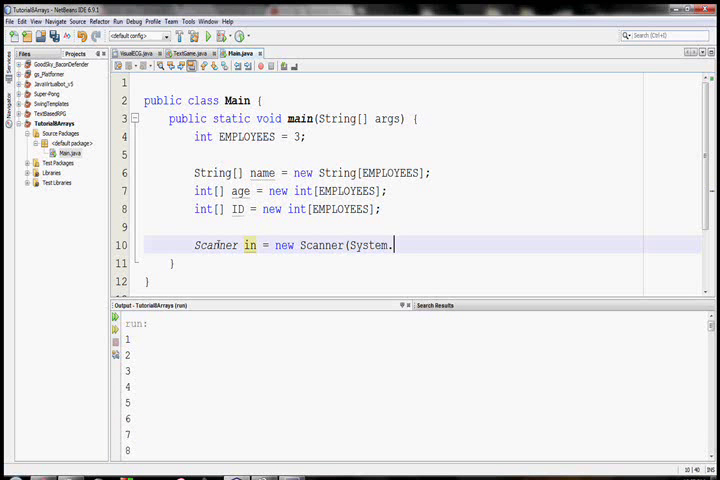
{"action": "type", "text": "in);"}
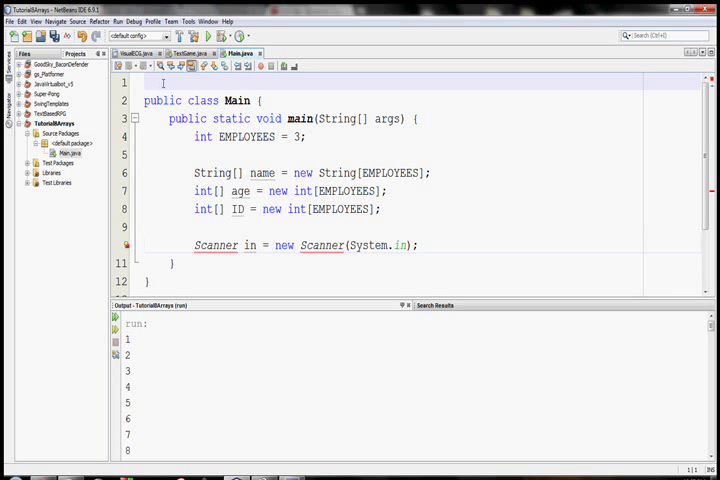
{"action": "type", "text": "import java.util.Scanner;"}
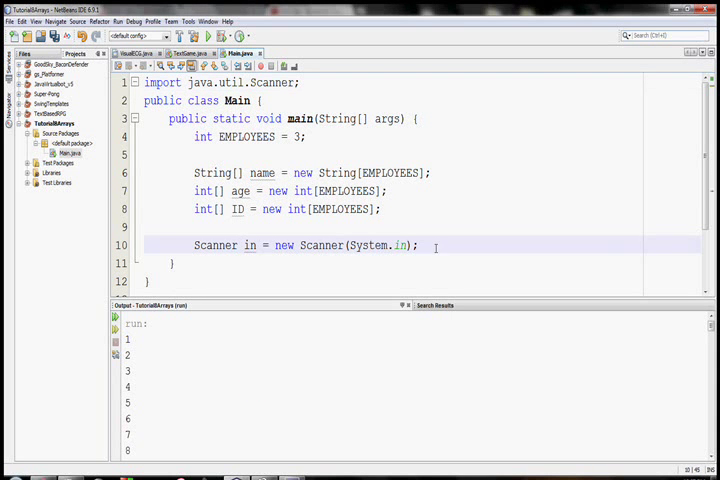
Step: Write a for loop over EMPLOYEES that prints a prompt to type the name, age and ID for each employee
{"action": "type", "text": "for *"}
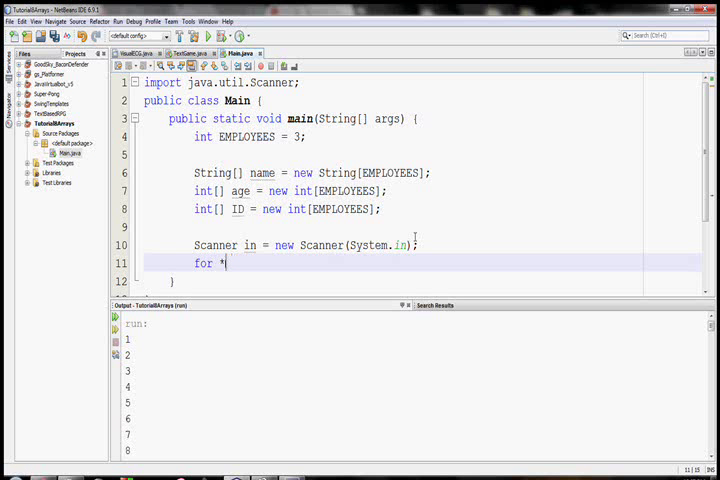
{"action": "type", "text": "(int i ="}
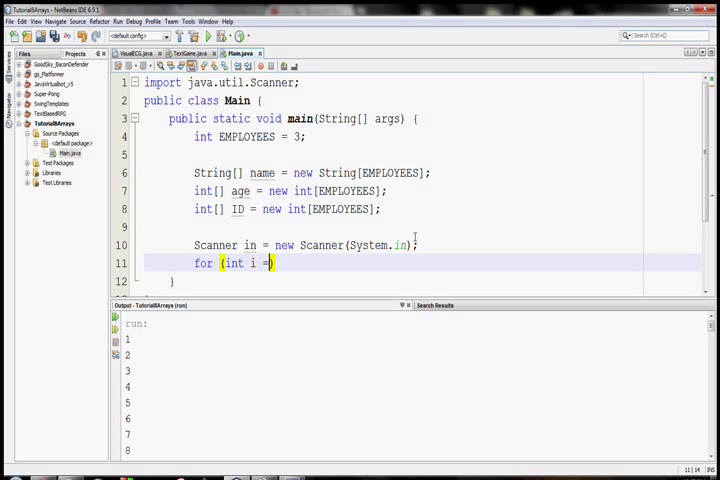
{"action": "type", "text": ")"}
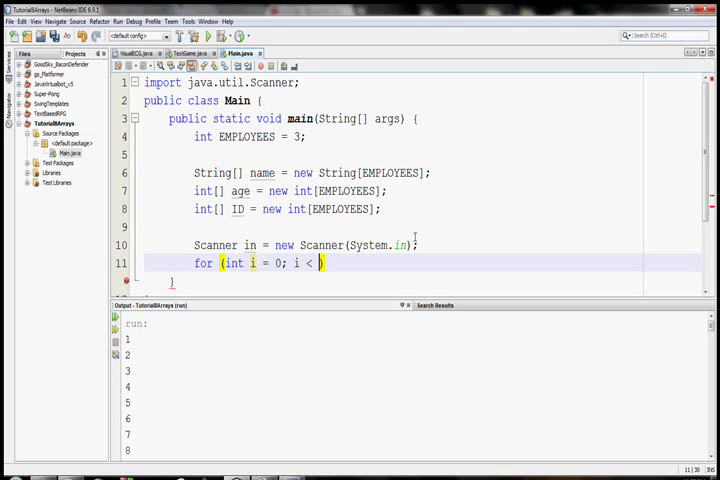
{"action": "type", "text": "EMPLOYEES)"}
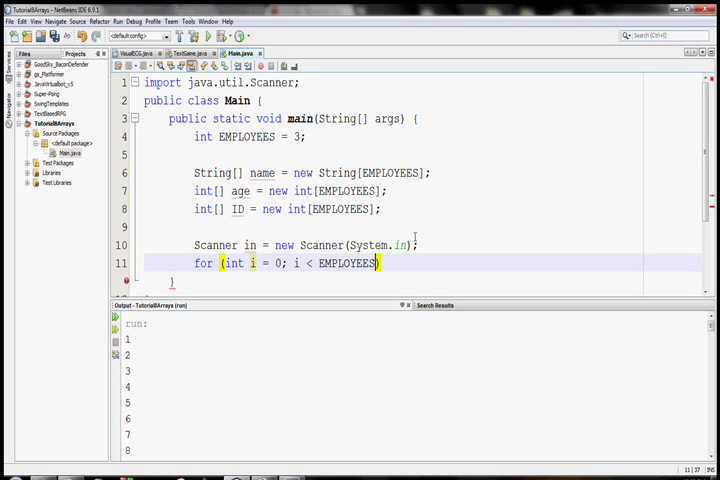
{"action": "type", "text": "; i++"}
{"action": "type", "text": "S"}
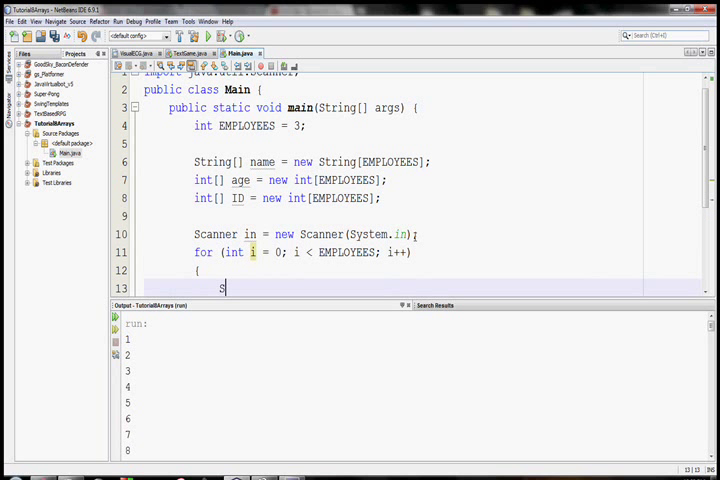
{"action": "type", "text": "ystem.out.println(\"Please \")"}
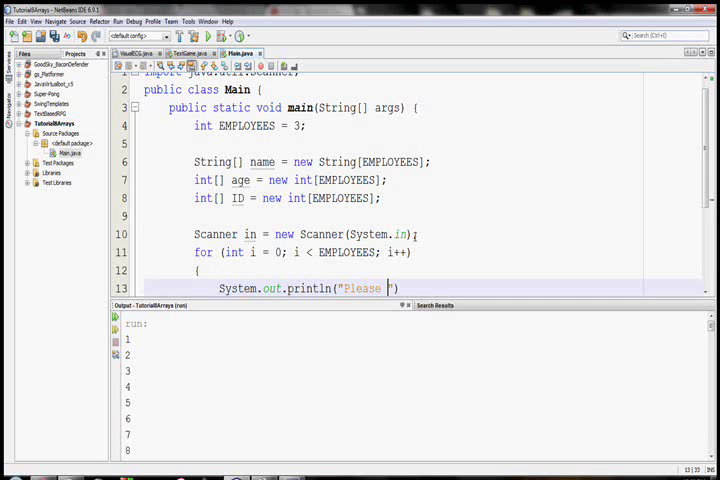
{"action": "type", "text": "type the name, a"}
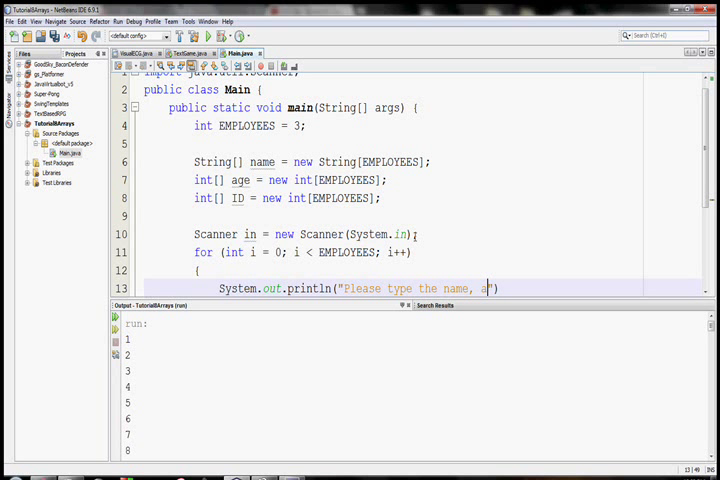
{"action": "type", "text": "ge and ID for Employee"}
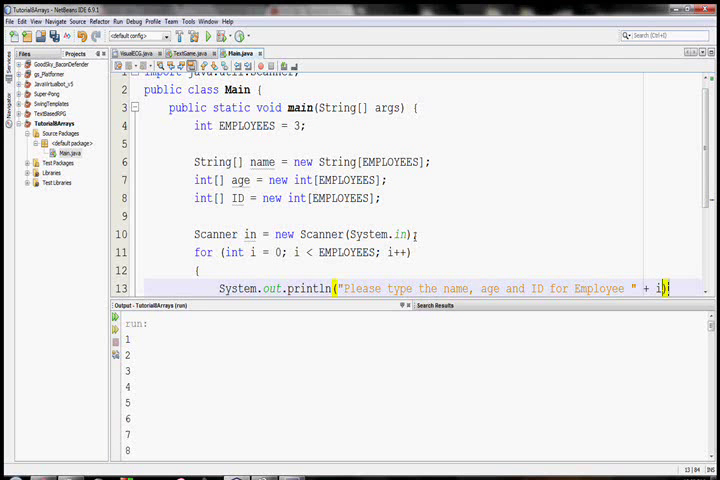
{"action": "scroll", "scroll_direction": "down", "scroll_amount": 3}
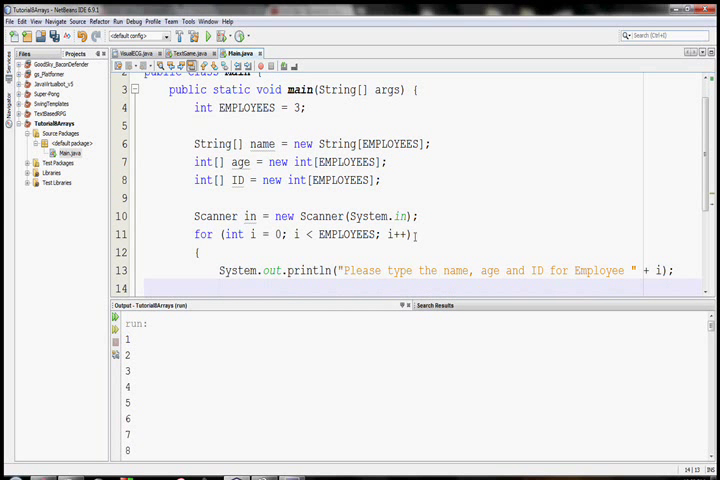
Step: Read String newname = in.next(), int newage = in.nextInt() and int newID = in.nextInt() inside the loop
{"action": "type", "text": "S"}
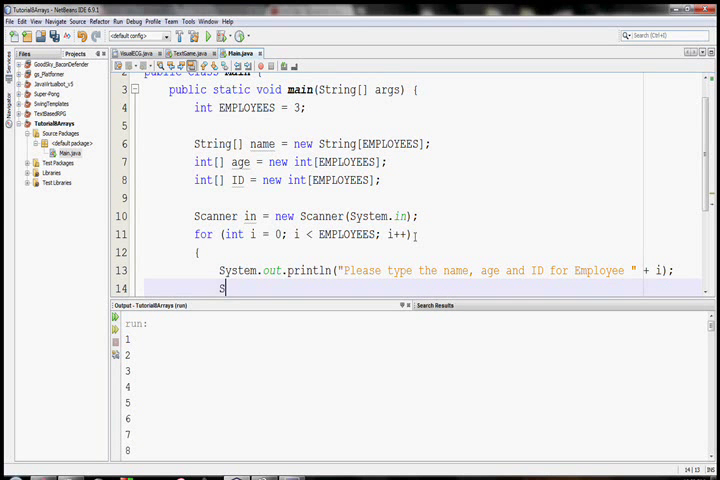
{"action": "type", "text": "tring new"}
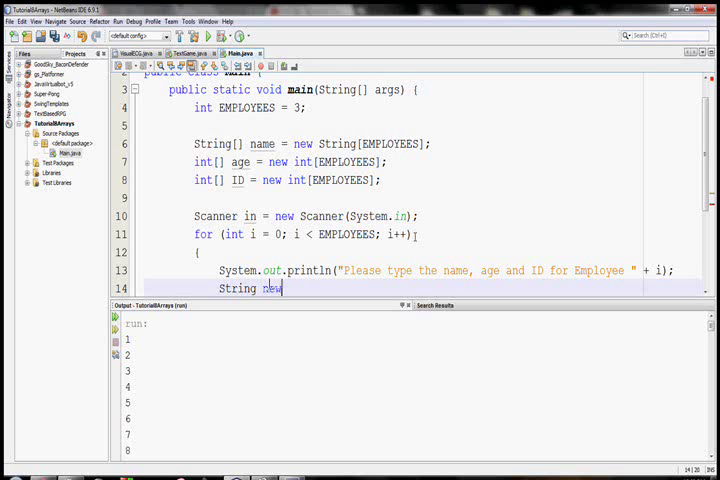
{"action": "type", "text": "name = in.ne"}
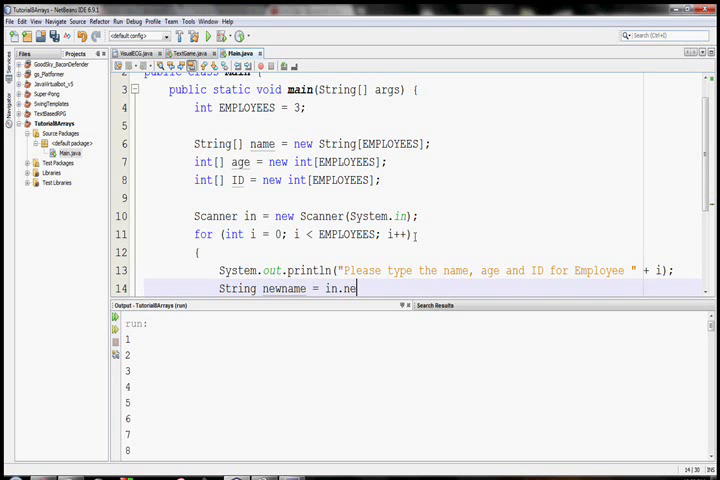
{"action": "type", "text": "xt();"}
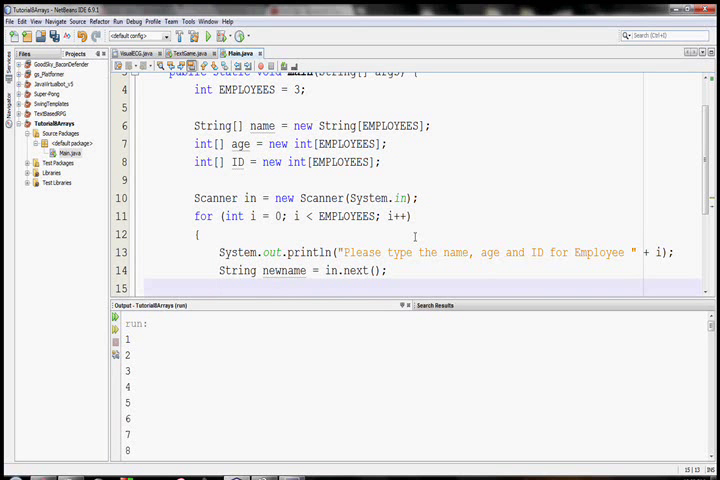
{"action": "type", "text": "int newage = in.nextInt();"}
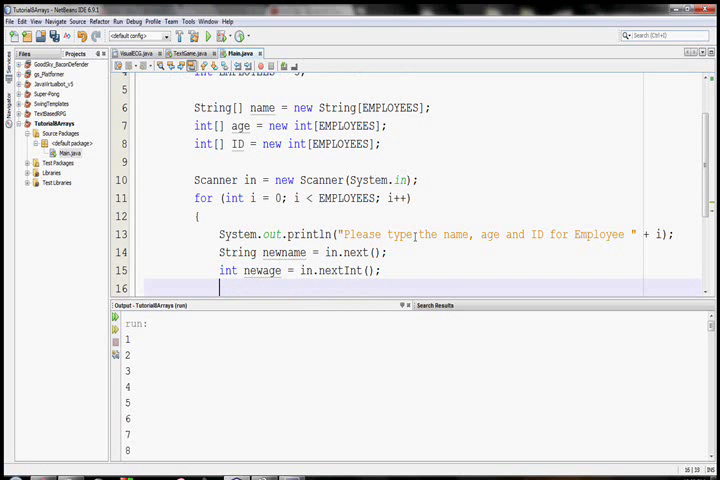
{"action": "type", "text": "int newID = in.next"}
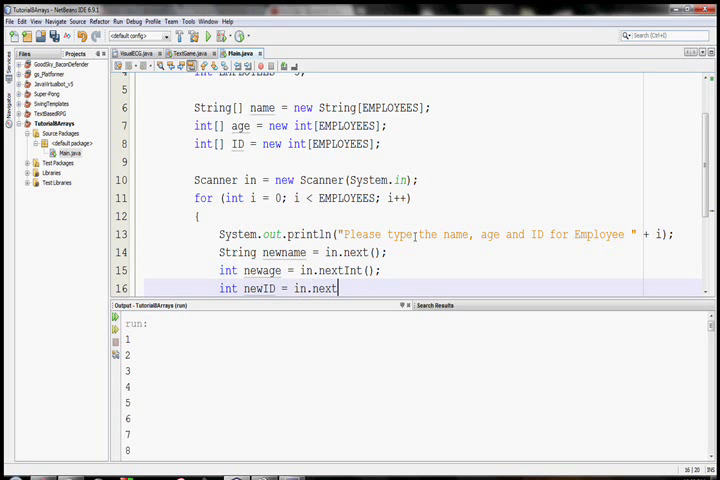
{"action": "type", "text": "Int();"}
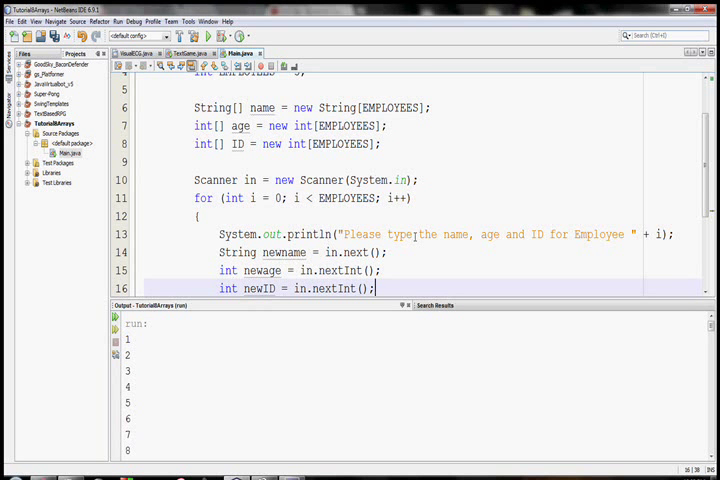
{"action": "key", "text": "Return"}
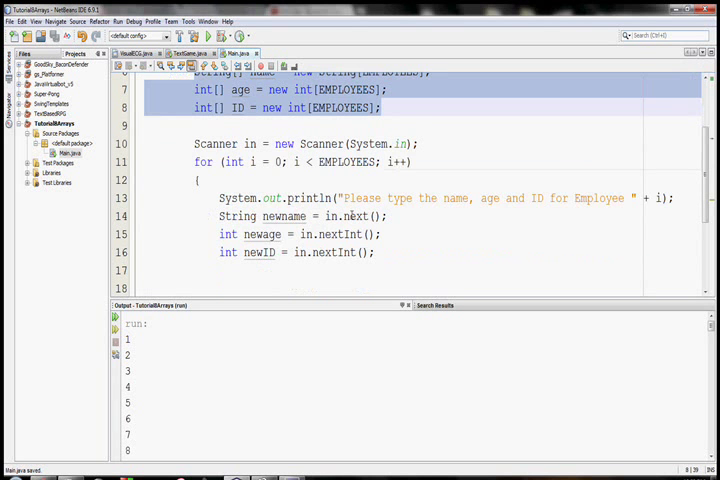
Step: Store the reads with name[i] = newname, age[i] = newage and ID[i] = newID
{"action": "type", "text": "name"}
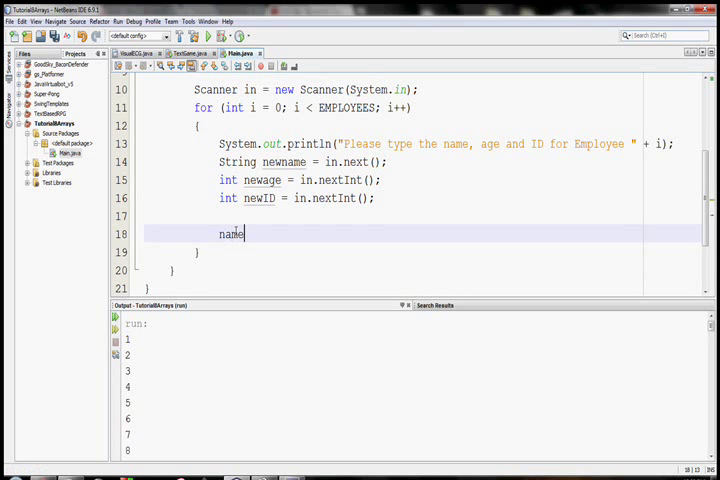
{"action": "type", "text": "[i] = newname;"}
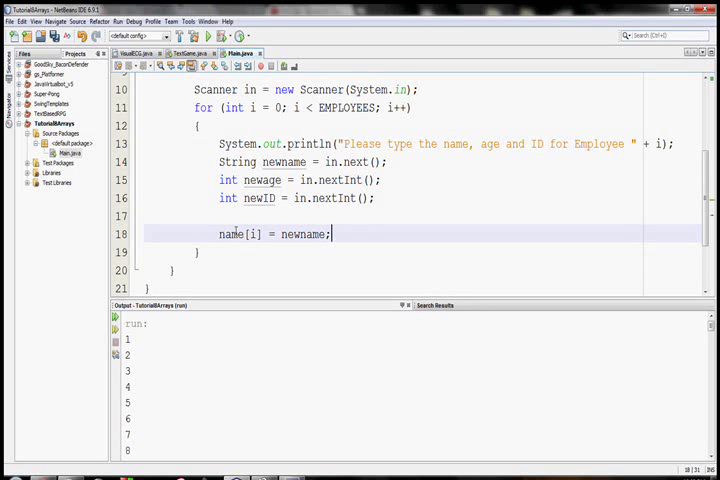
{"action": "type", "text": "age[i"}
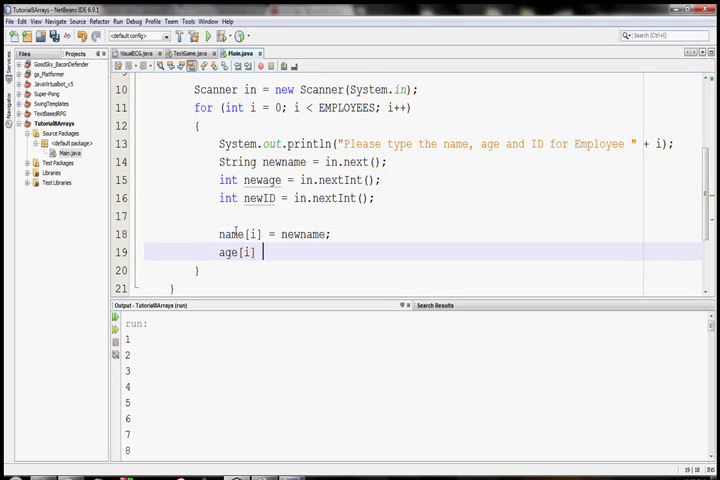
{"action": "type", "text": "= newage;"}
{"action": "type", "text": "ID[i"}
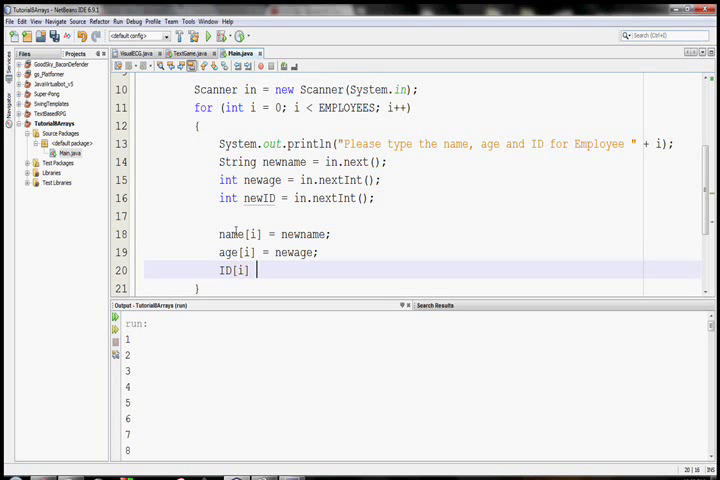
{"action": "type", "text": "= newID;"}
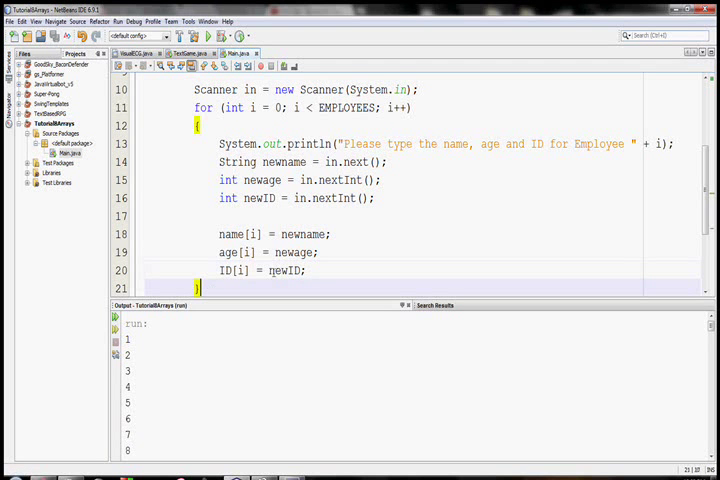
{"action": "scroll", "scroll_direction": "up", "scroll_amount": 3}
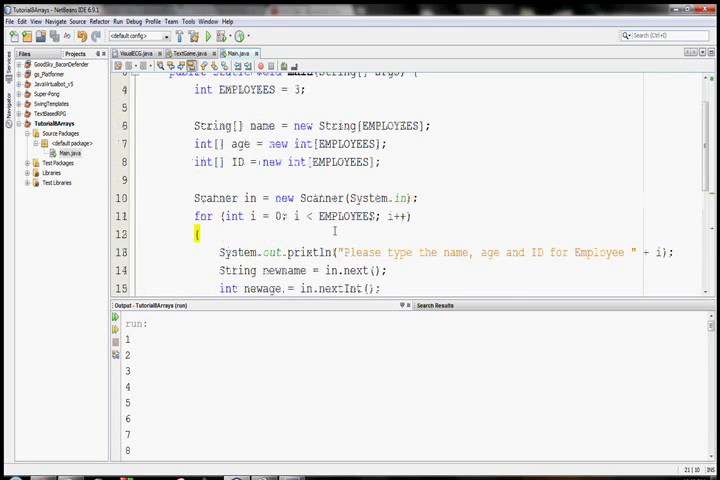
{"action": "scroll", "scroll_direction": "down", "scroll_amount": 3}
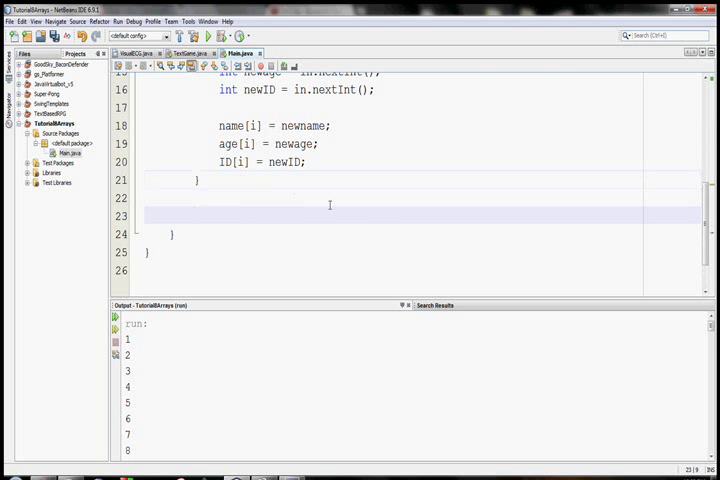
Step: Add a loop over EMPLOYEES printing "Employee " + i + ": " with name[i], age[i] and ID[i]
{"action": "type", "text": "for (int i = 0; i < EMPLOYE"}
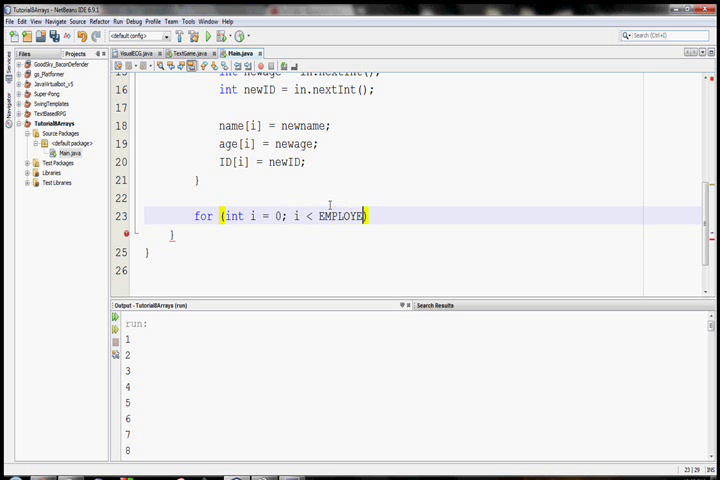
{"action": "type", "text": "ES; i++)"}
{"action": "type", "text": "System."}
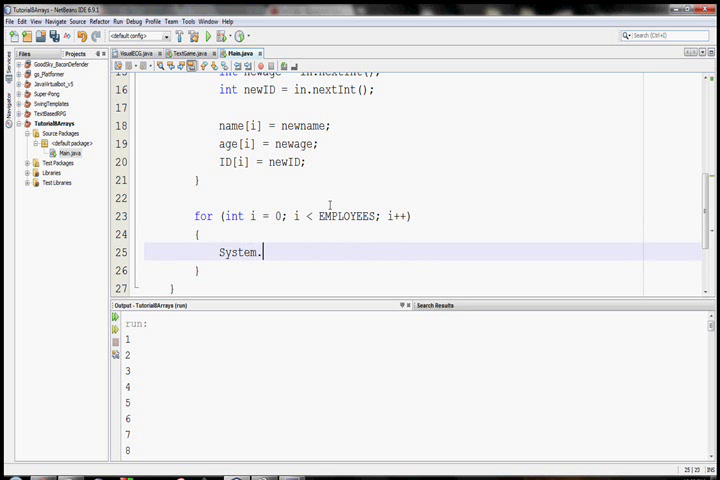
{"action": "type", "text": "out.println(\"\")"}
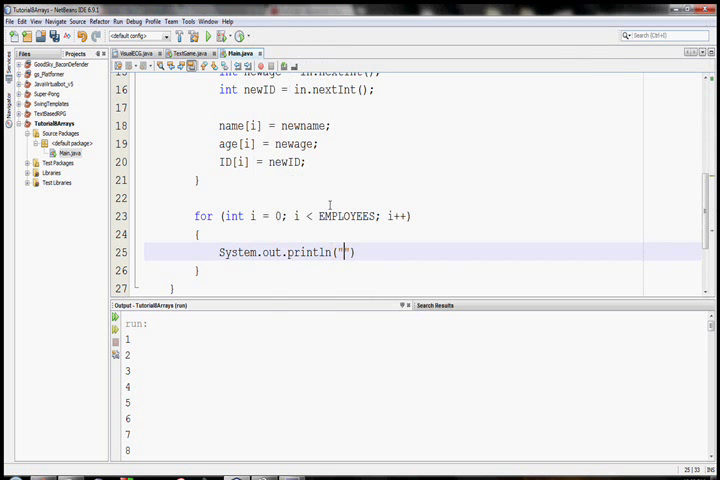
{"action": "type", "text": "Employee"}
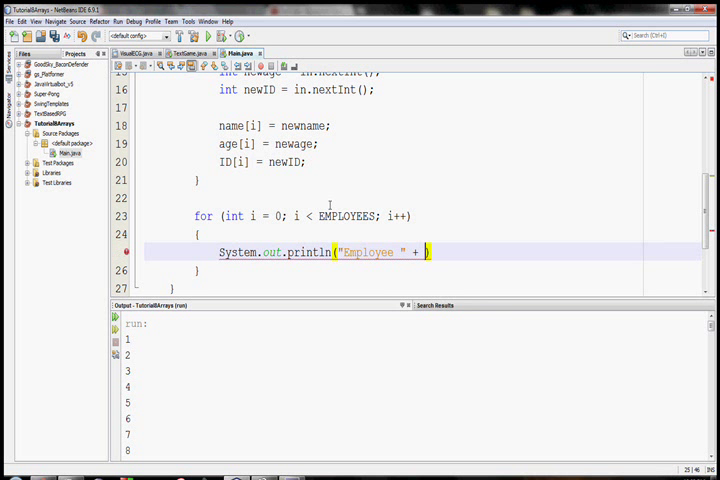
{"action": "type", "text": "+ i + \": \""}
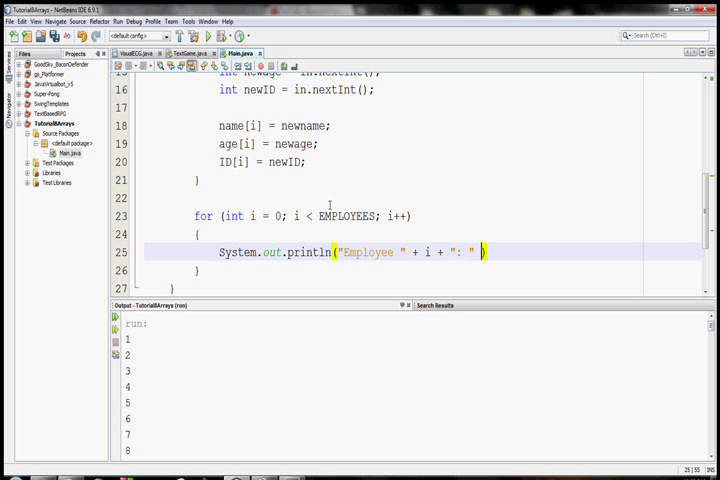
{"action": "type", "text": "+ name[i]"}
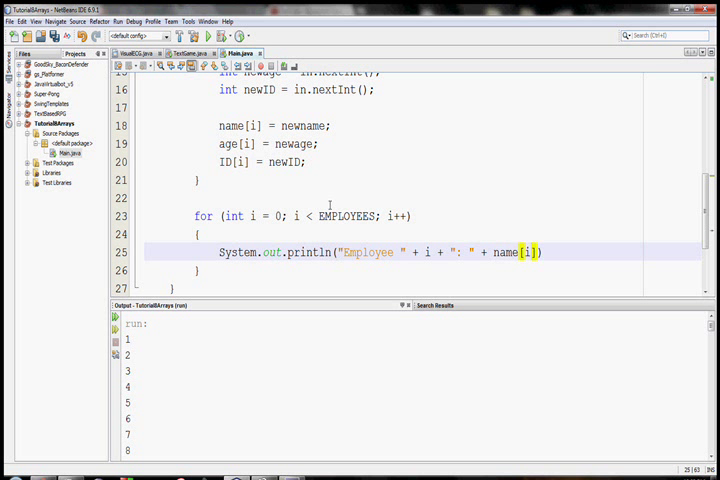
{"action": "type", "text": "+ \" \" + age[i] + \""}
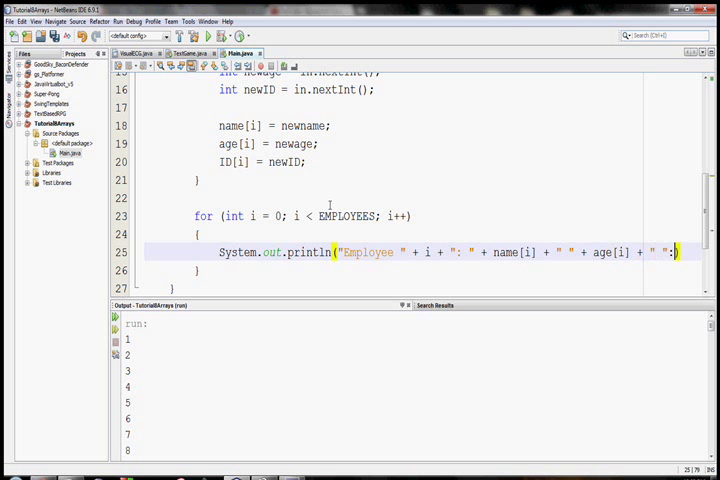
{"action": "type", "text": "+ i"}
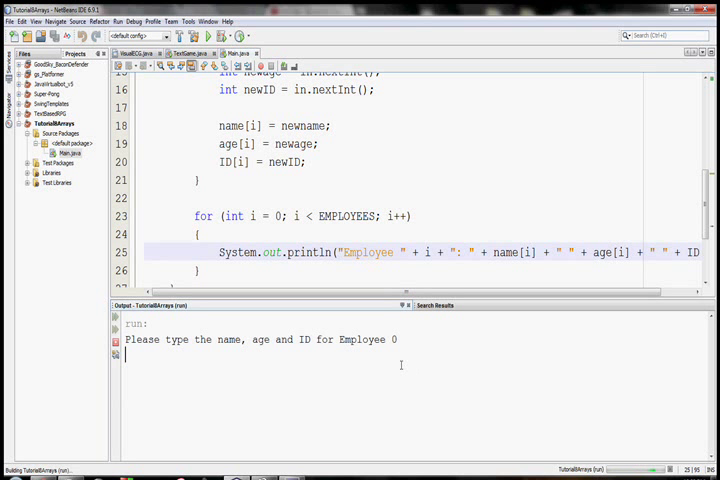
Step: Run the program and enter the three employees' names, ages and IDs (e.g. Kristin, 20) in the Output window
{"action": "type", "text": "Skyler"}
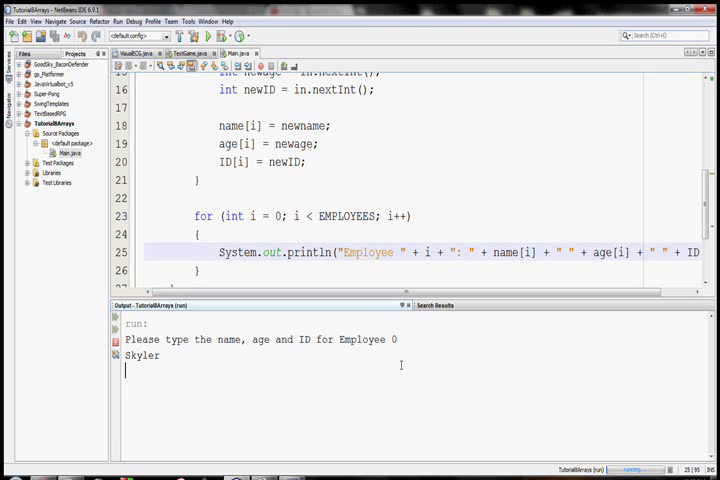
{"action": "type", "text": "20"}
{"action": "type", "text": "42"}
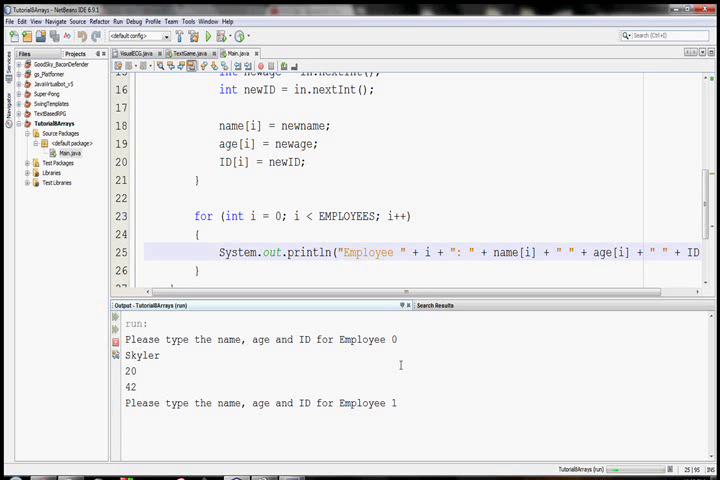
{"action": "type", "text": "Kristin"}
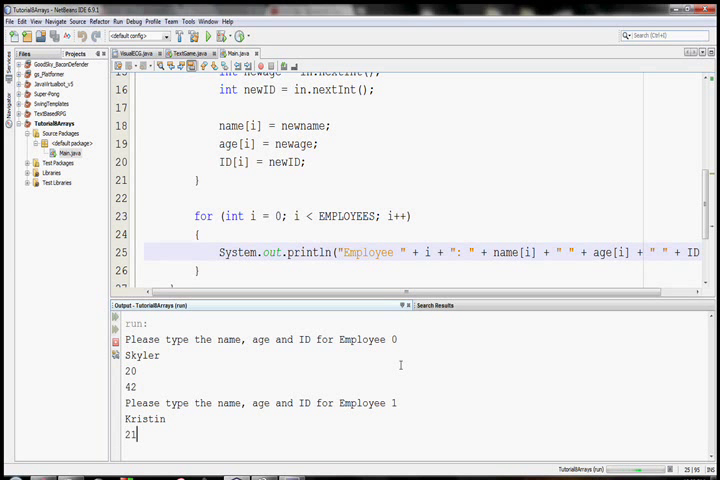
{"action": "type", "text": "1"}
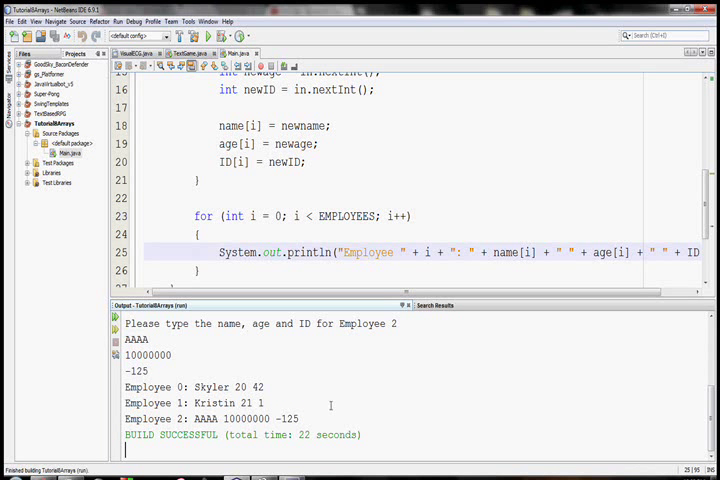
{"action": "left_click_drag", "start_coordinate": [122, 388], "coordinate": [310, 418]}
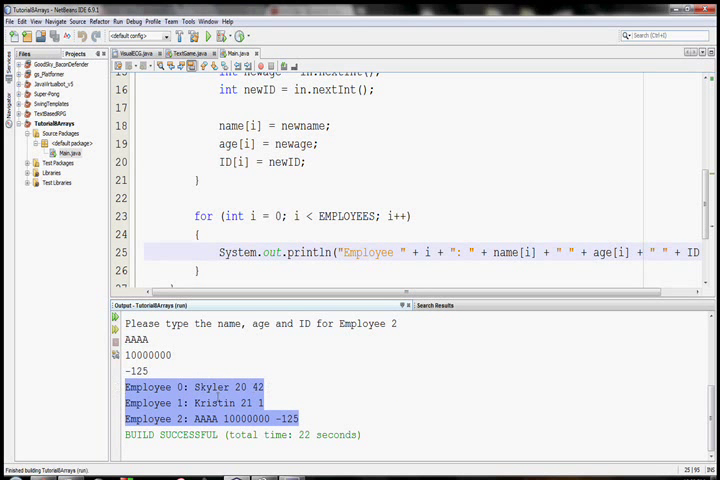
{"action": "left_click", "coordinate": [366, 410]}
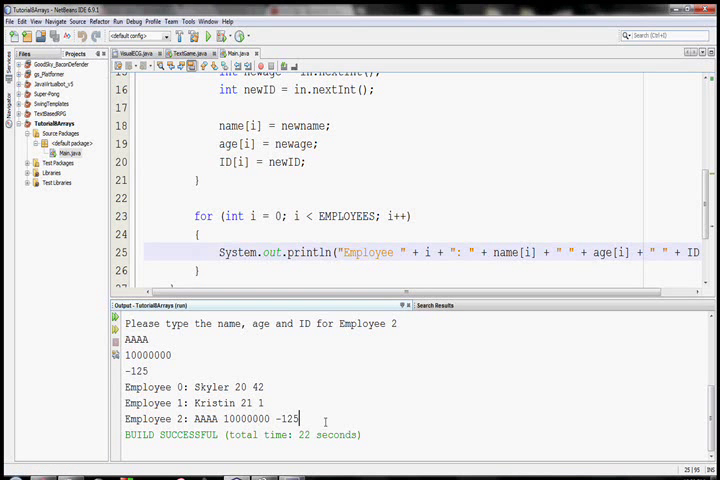
{"action": "mouse_move", "coordinate": [320, 418]}
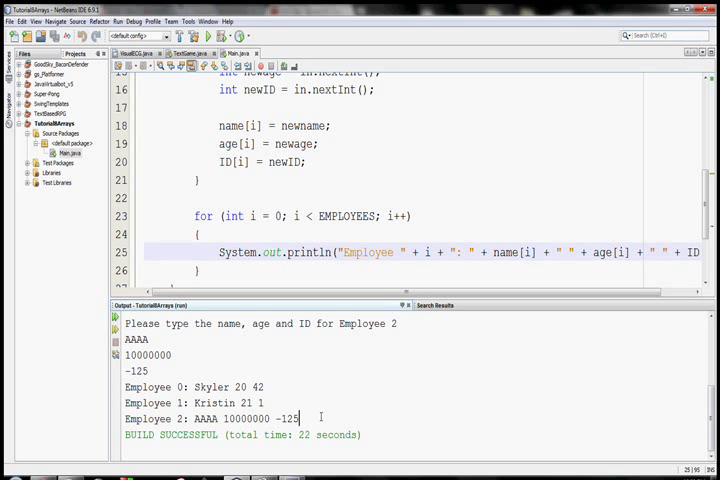
{"action": "mouse_move", "coordinate": [460, 428]}
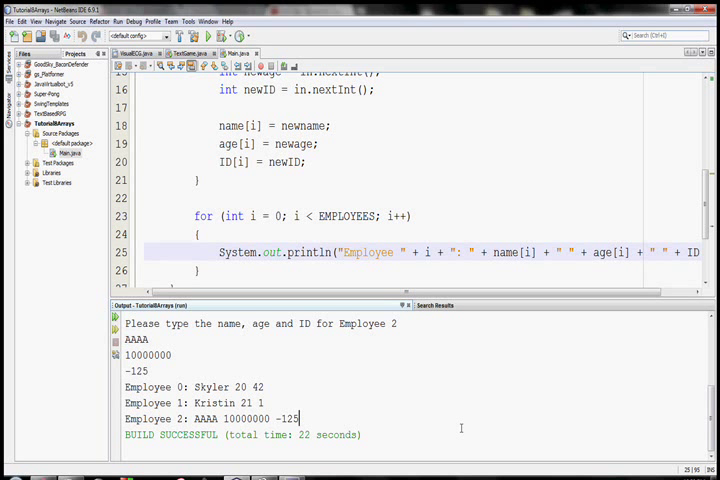
{"action": "mouse_move", "coordinate": [556, 434]}
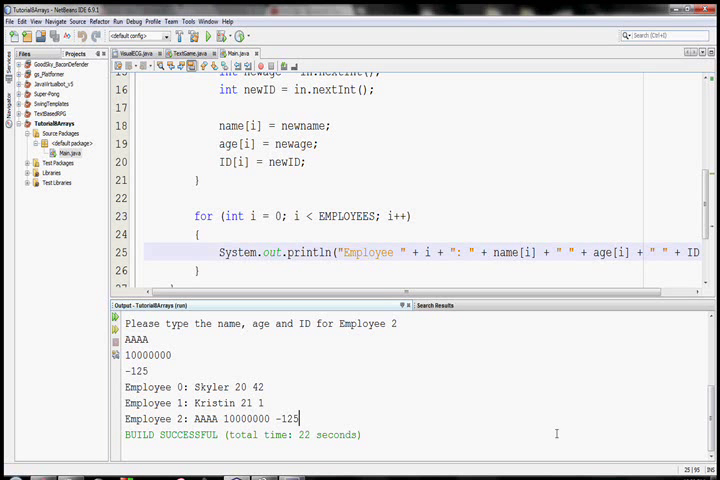
{"action": "mouse_move", "coordinate": [624, 424]}
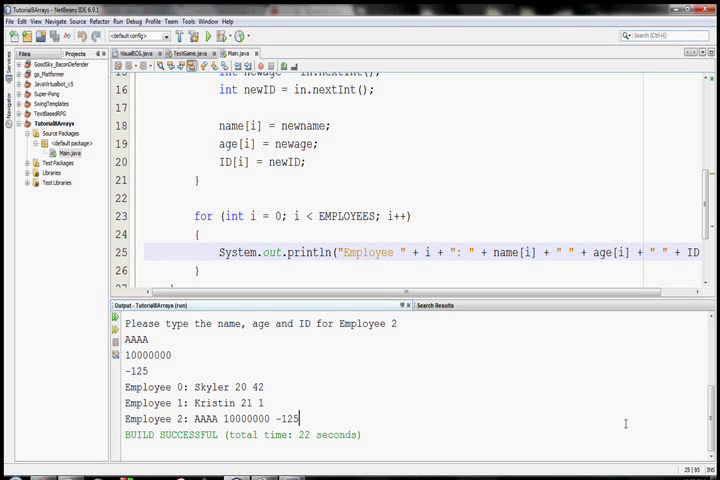